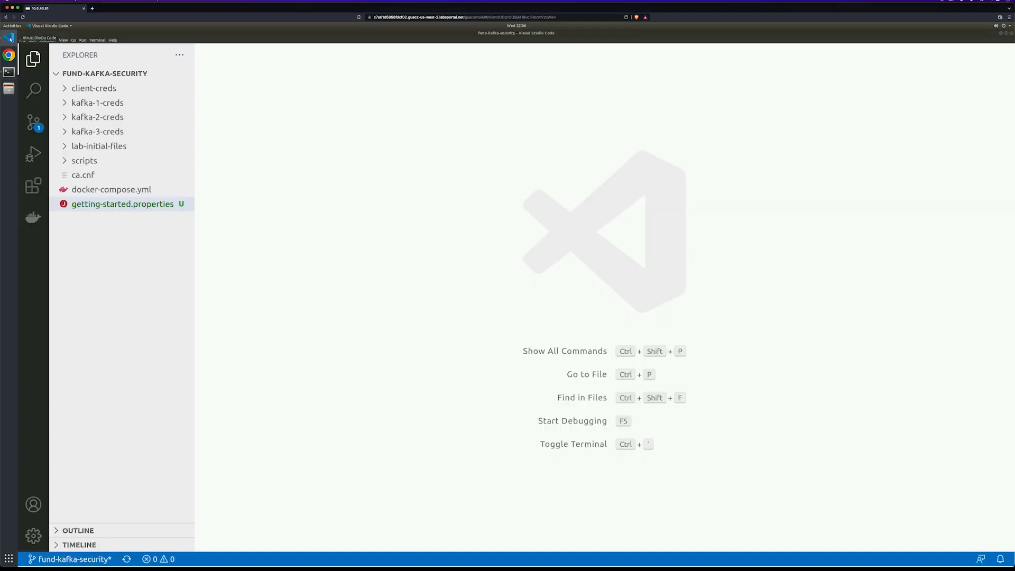
# - Bring up kafka-2's environment in docker-compose.yml with the SSL listener on port 29093 enabled
pyautogui.click(123, 204)
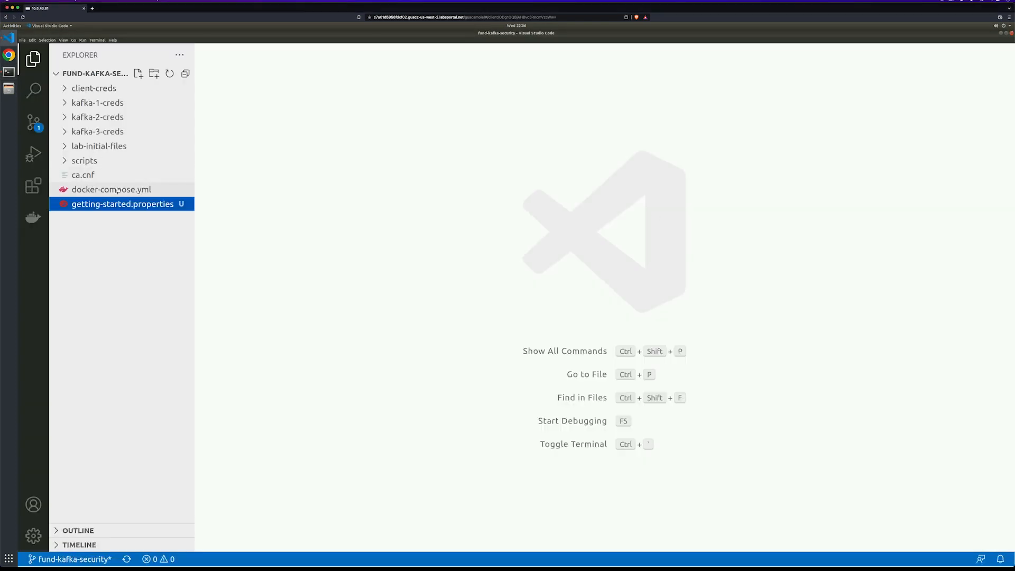
pyautogui.click(111, 189)
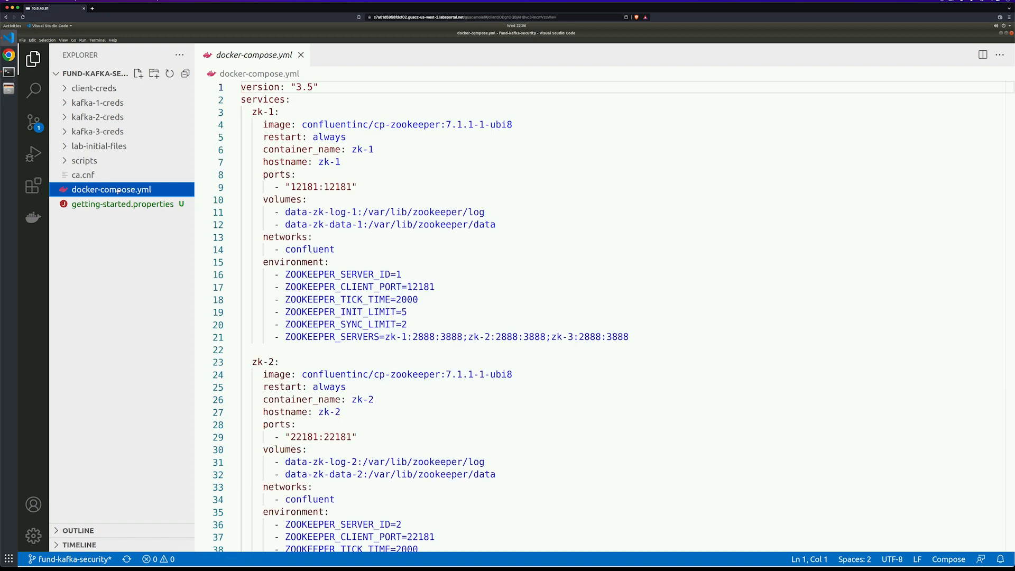
pyautogui.scroll(-3)
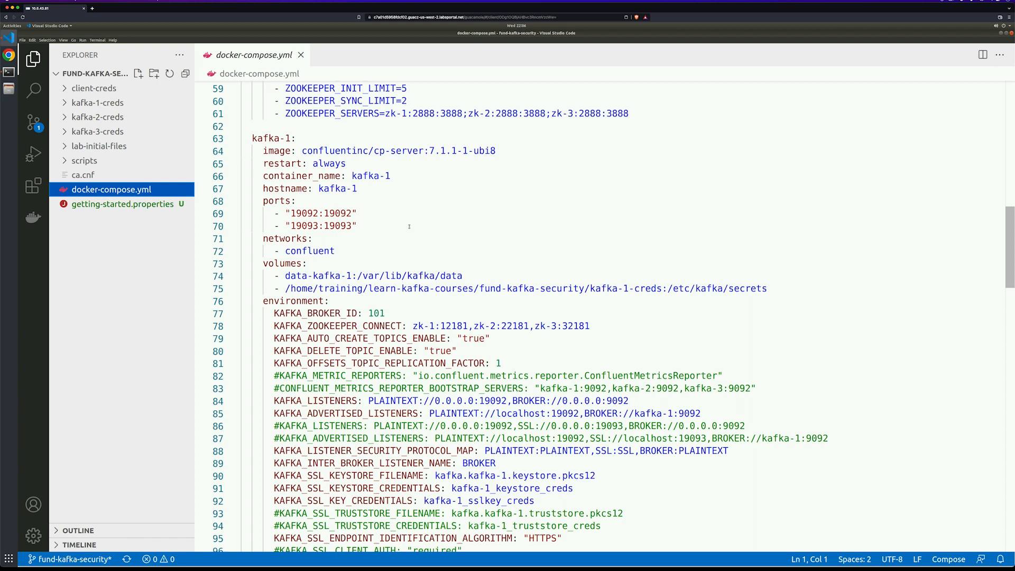
pyautogui.scroll(-3)
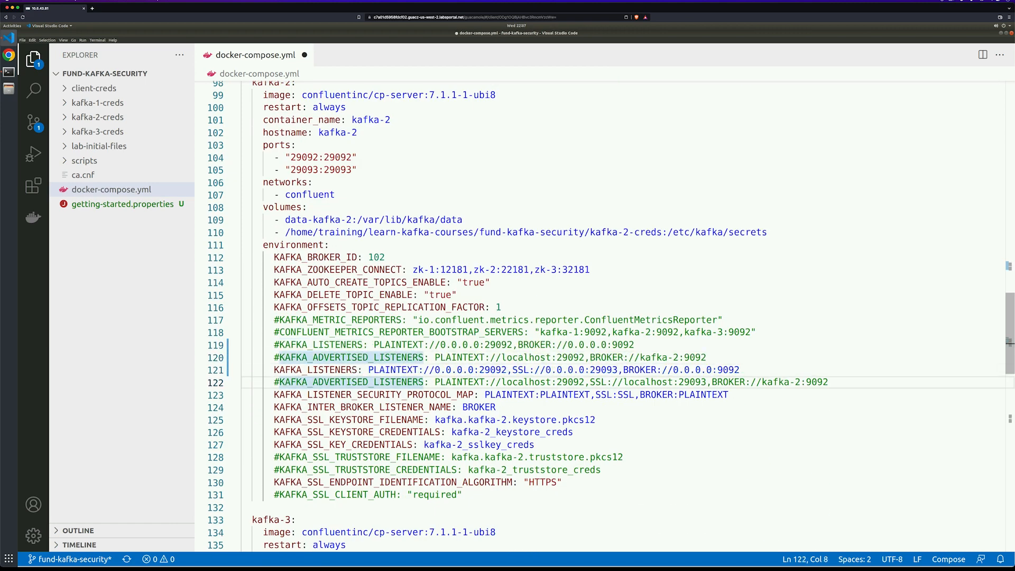
pyautogui.scroll(-3)
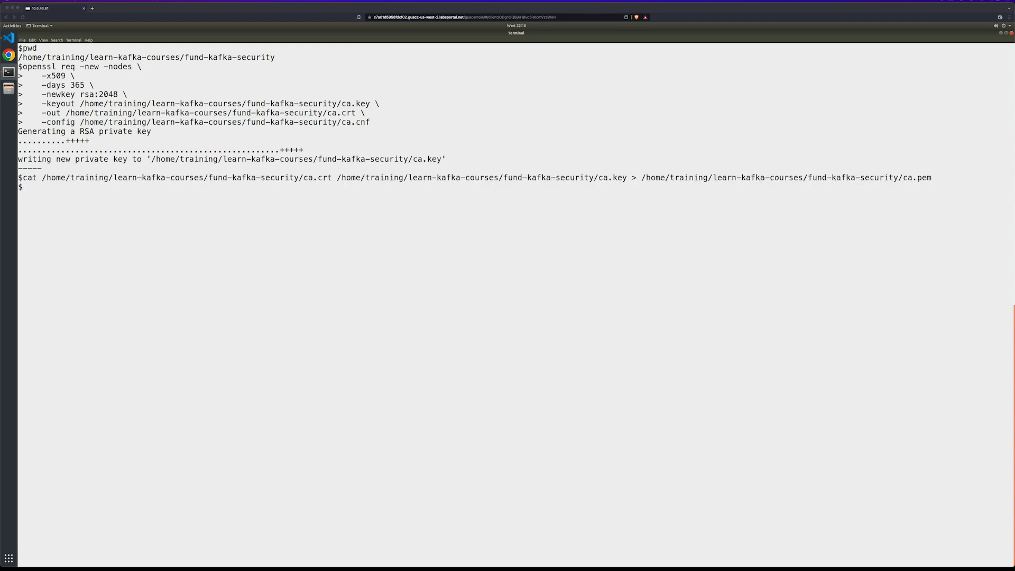
pyautogui.moveTo(142, 194)
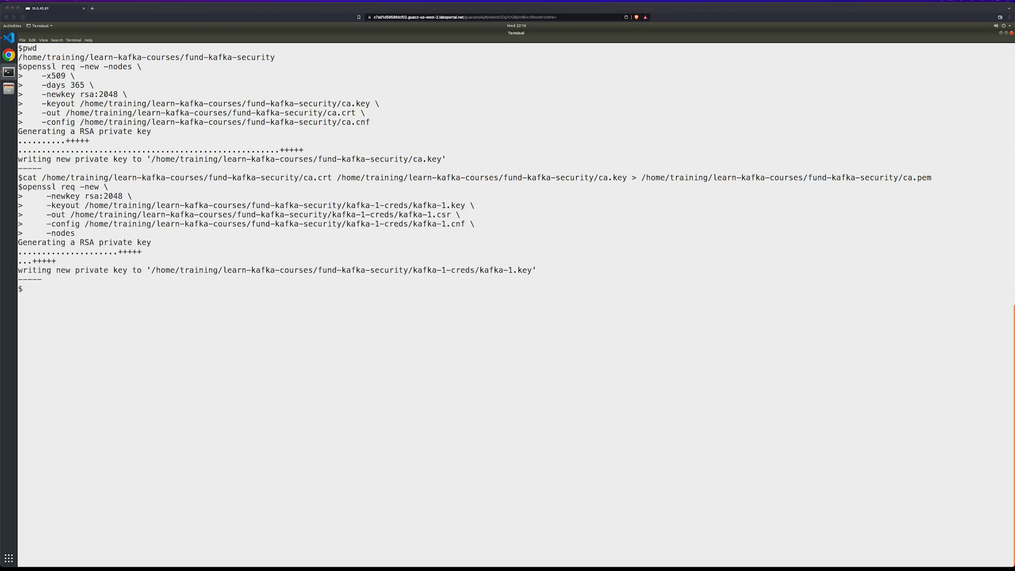
# - Paste the openssl req command generating kafka-1.key and kafka-1.csr in kafka-1-creds
pyautogui.rightClick(192, 323)
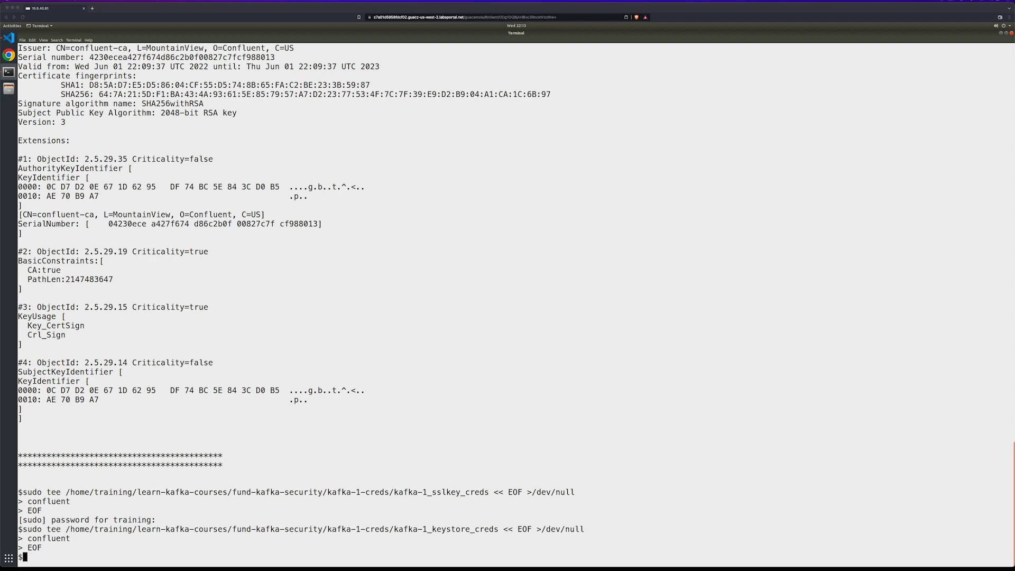
pyautogui.moveTo(100, 548)
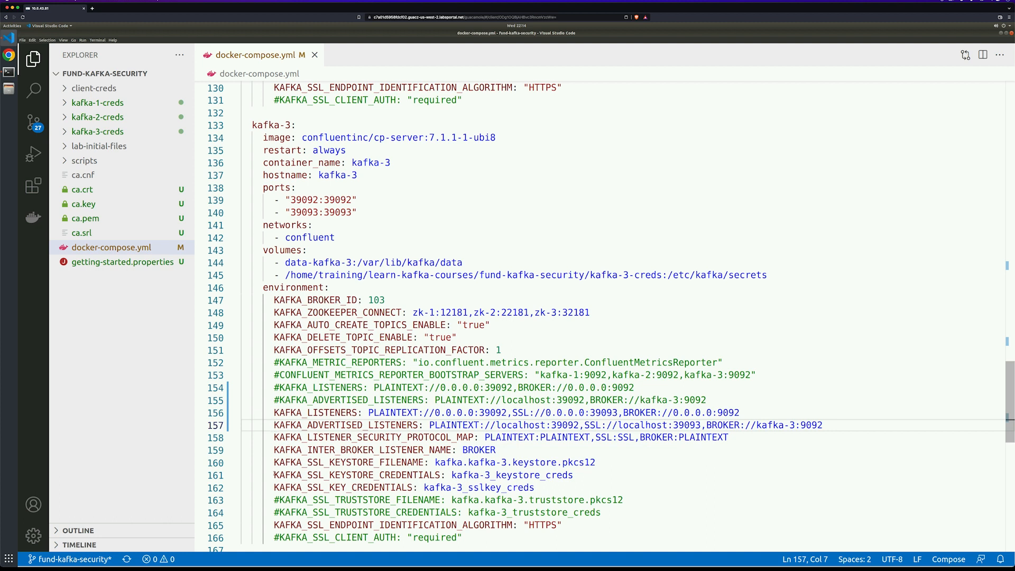
# - Select kafka-3's listener line in docker-compose.yml to switch it to the SSL listener on 39093
pyautogui.doubleClick(311, 475)
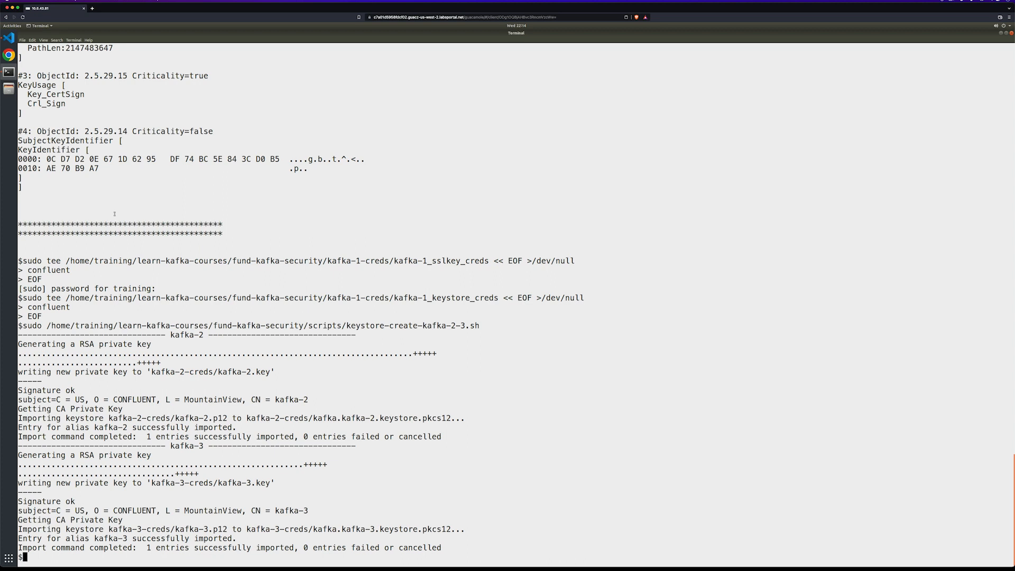
# - Enter the docker-compose up -d command to start the ZooKeeper and Kafka containers
pyautogui.write('docker-compose up -')
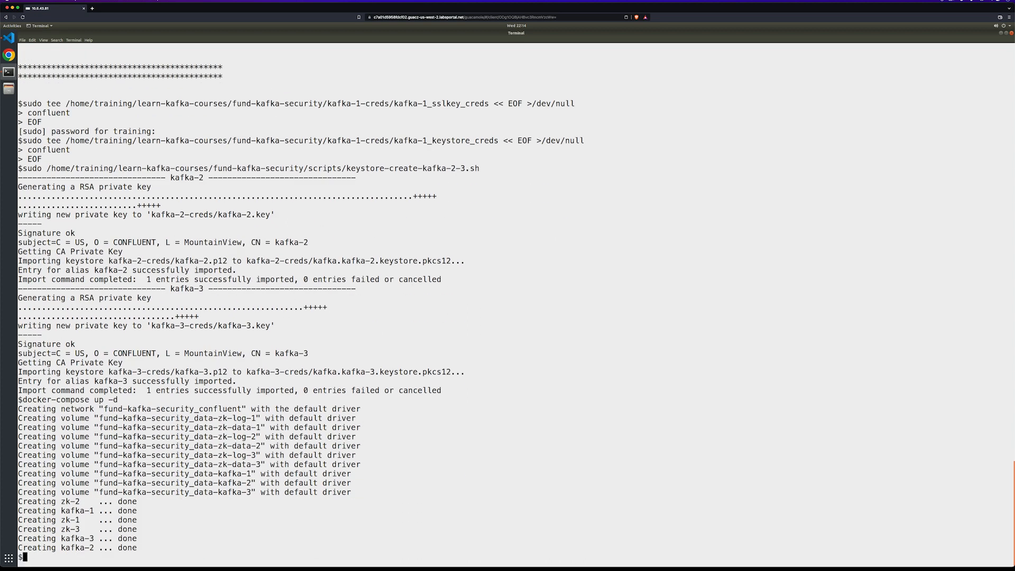
pyautogui.write('docker')
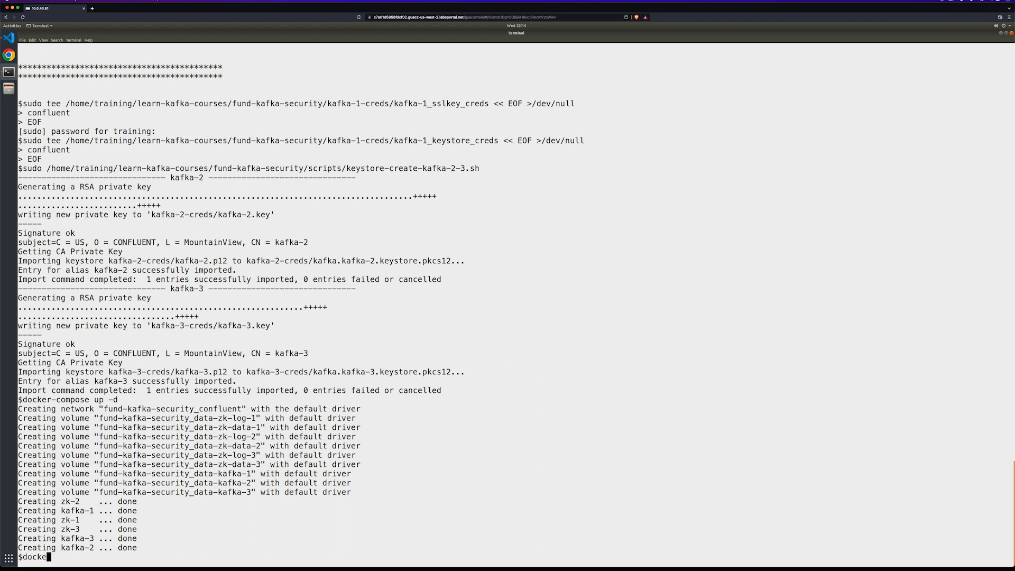
pyautogui.write('co')
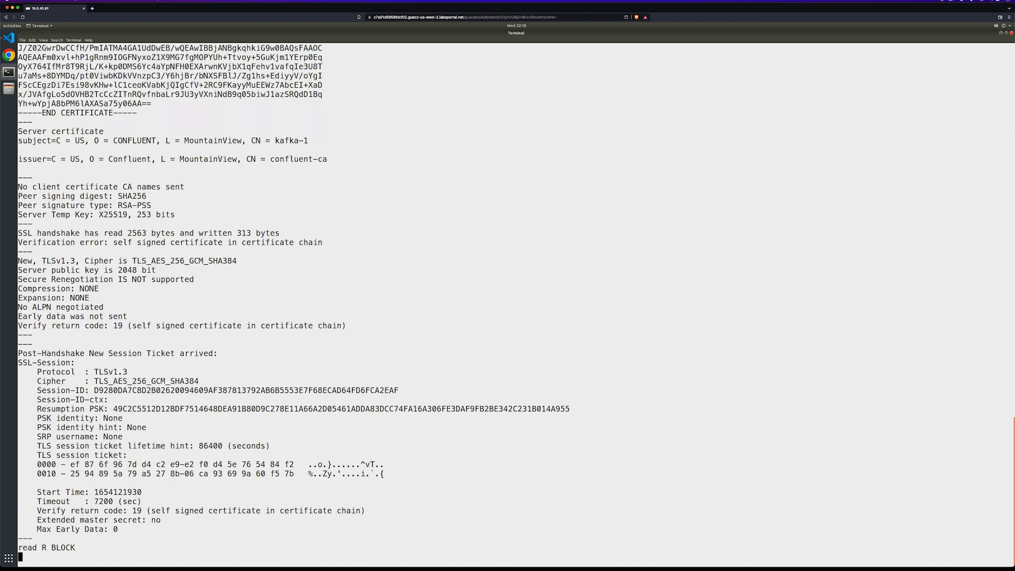
# - Verify TLSv1.3 handshakes to localhost:19093, 29093 and 39093 each return a confluent-ca certificate
pyautogui.press('ctrl+c')
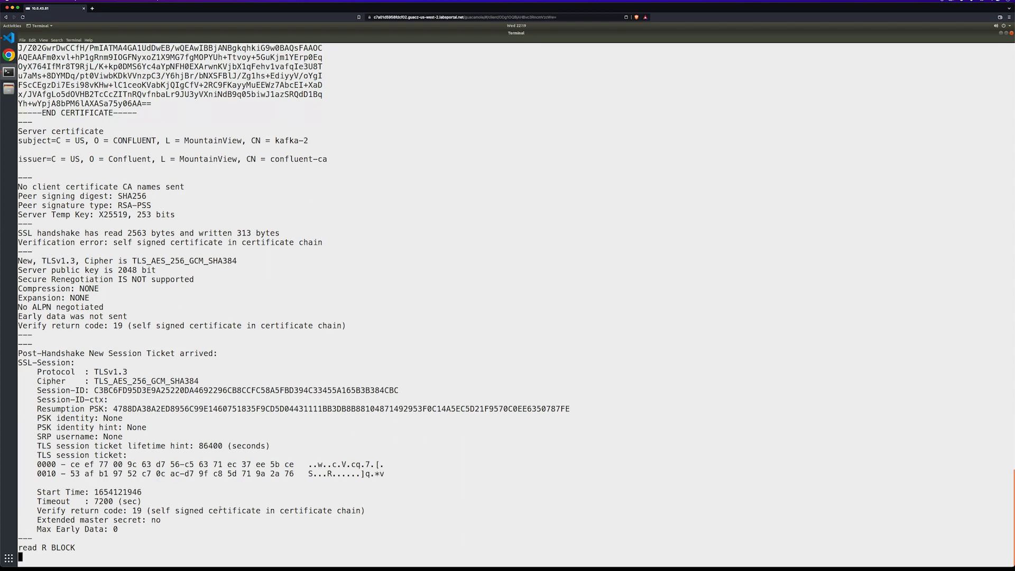
pyautogui.press('ctrl+c')
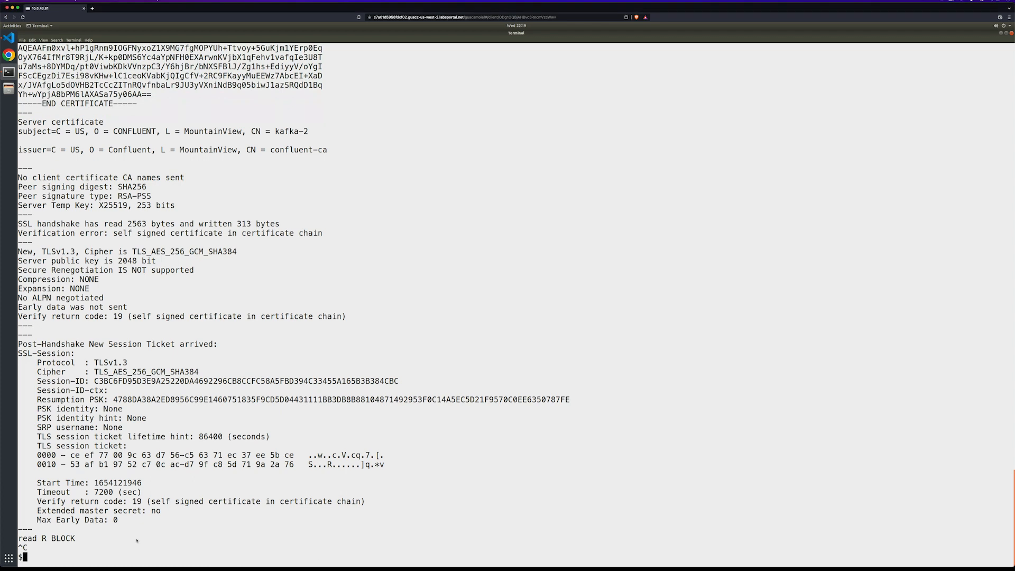
pyautogui.write('openssl s_client -connect localhost:39093 -tls1_3 -showcerts')
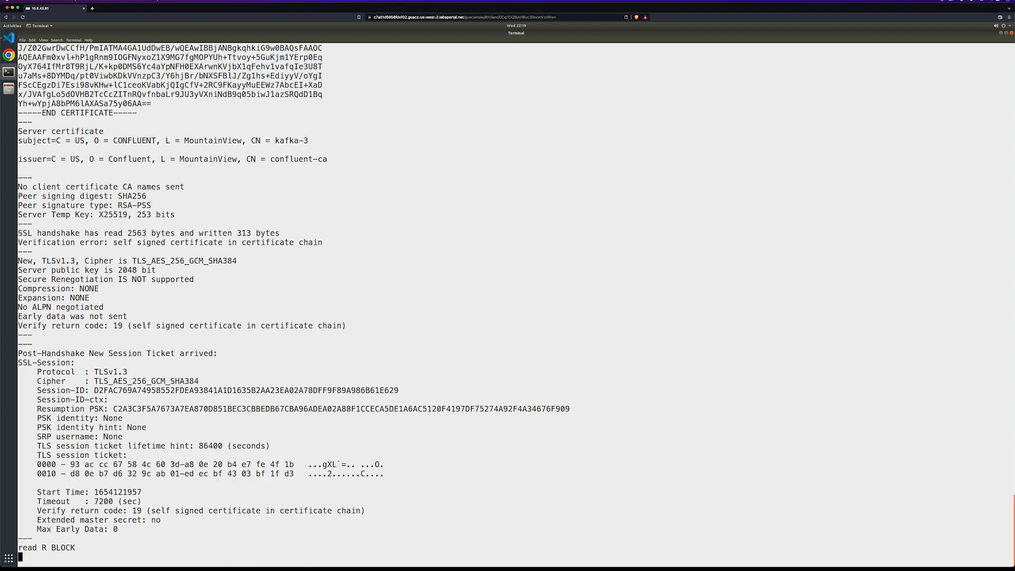
pyautogui.press('ctrl+c')
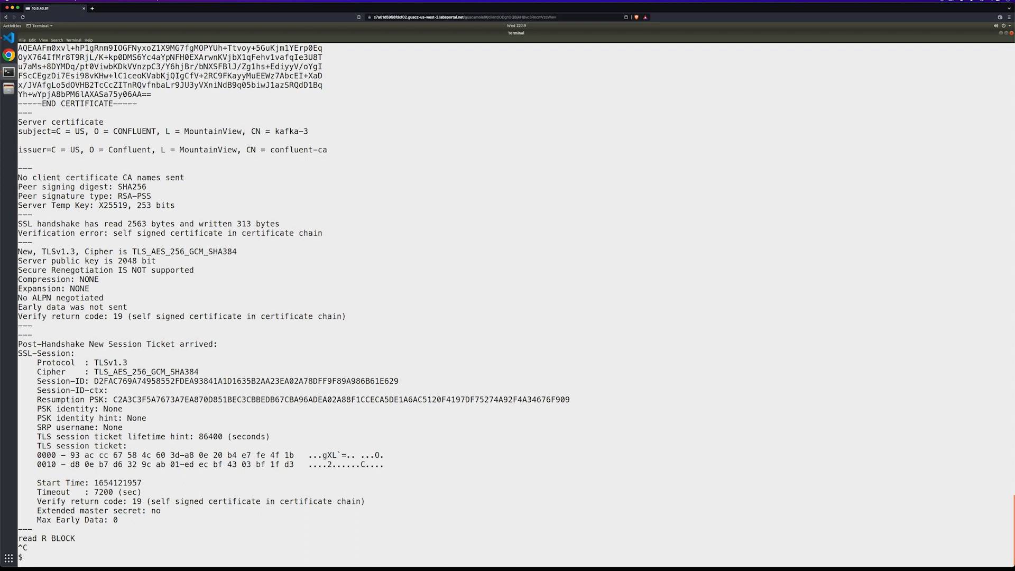